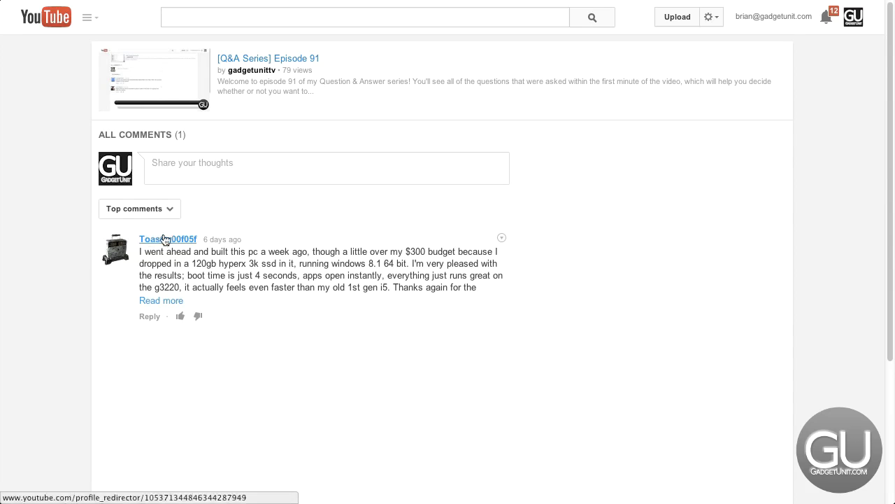
mouse_move(168, 237)
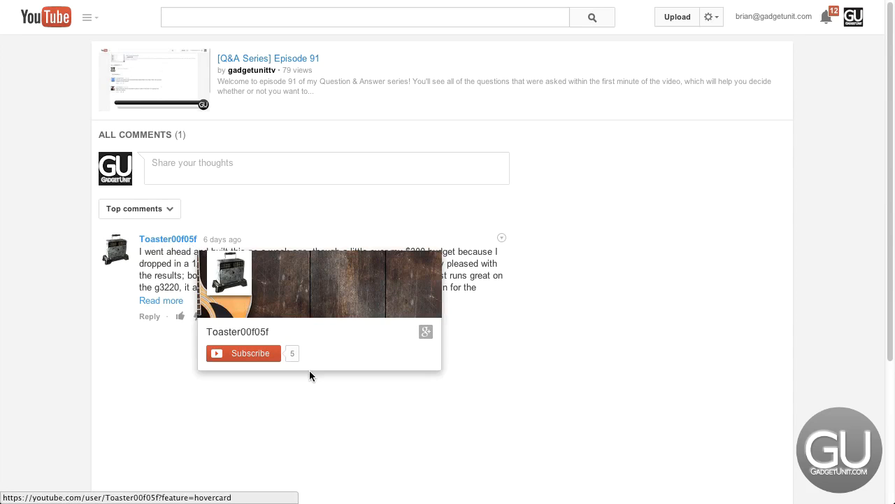
mouse_move(186, 249)
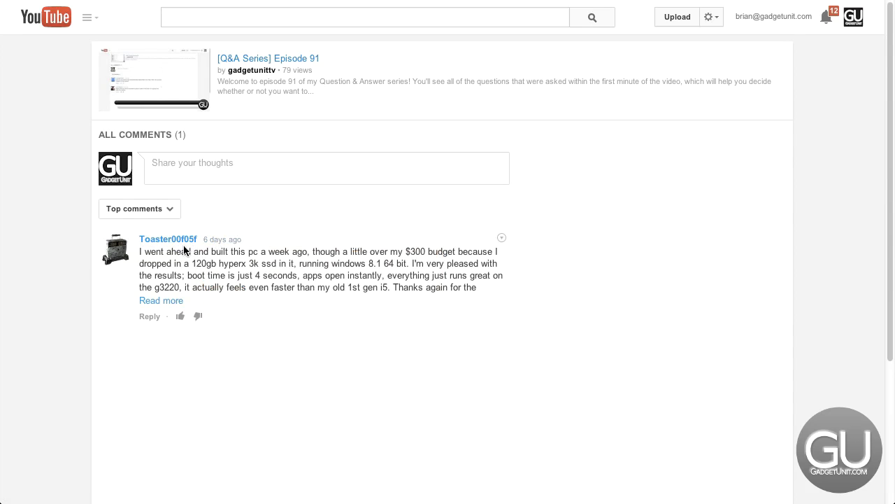
left_click(161, 300)
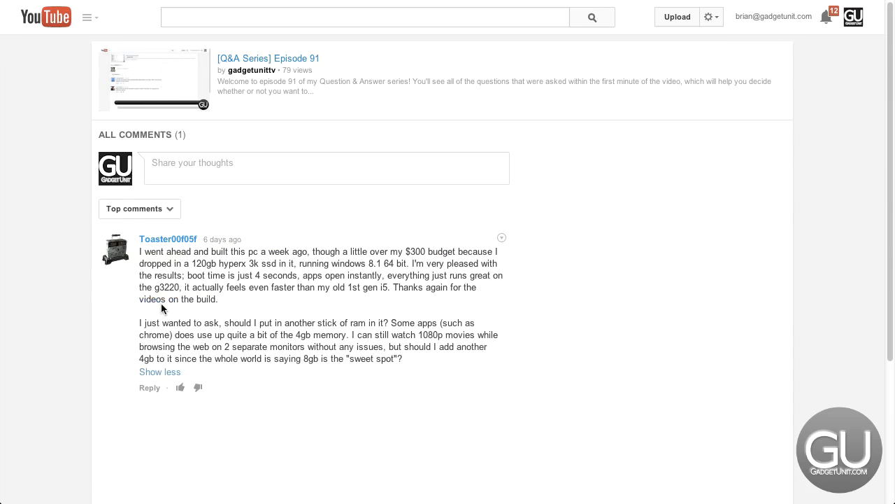
mouse_move(347, 255)
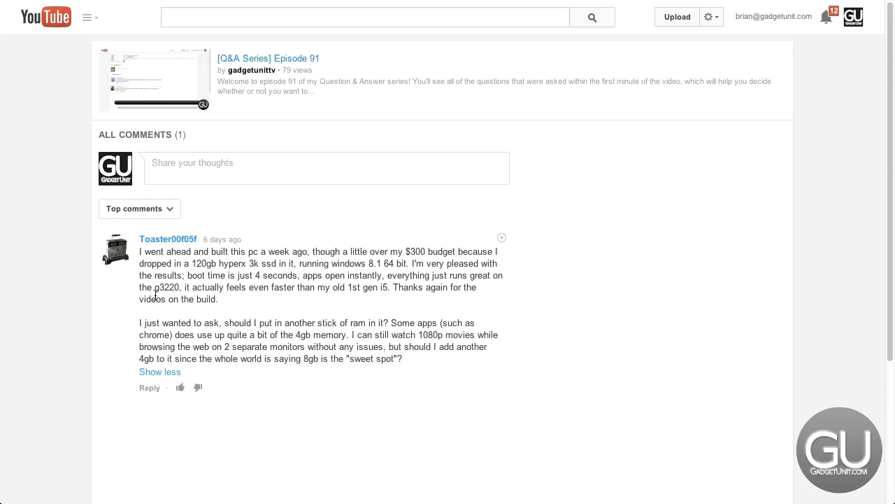
mouse_move(227, 266)
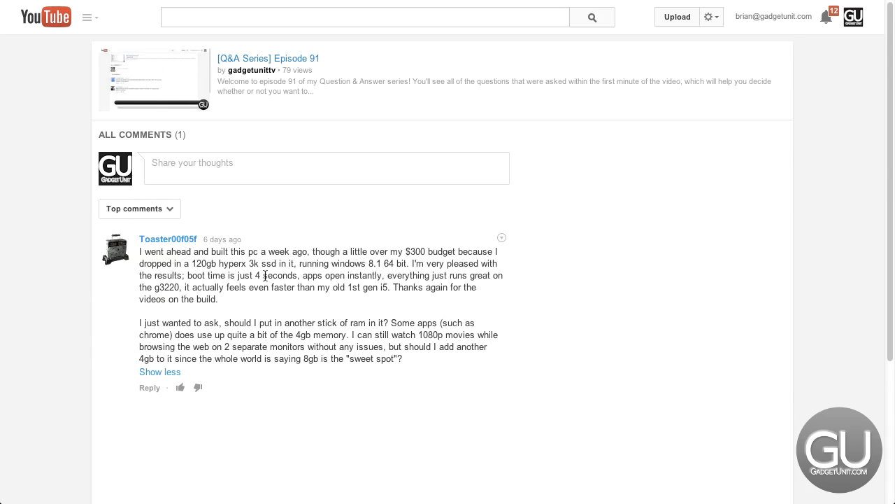
mouse_move(453, 280)
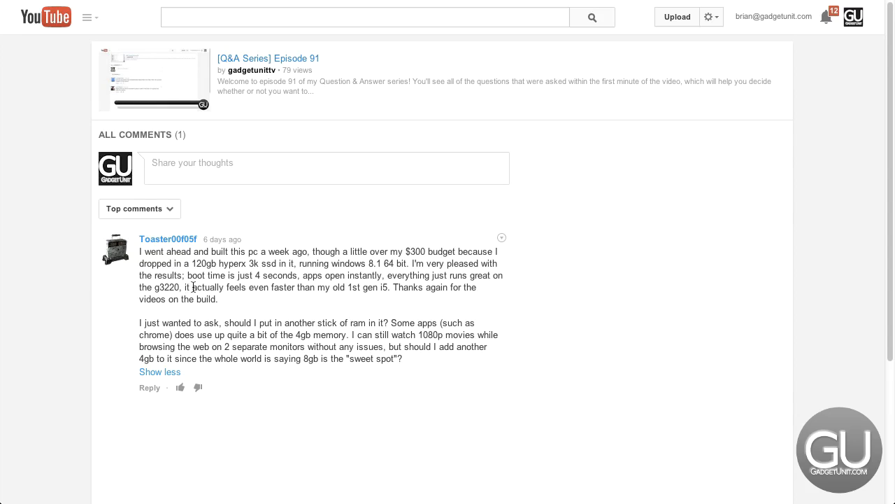
mouse_move(338, 289)
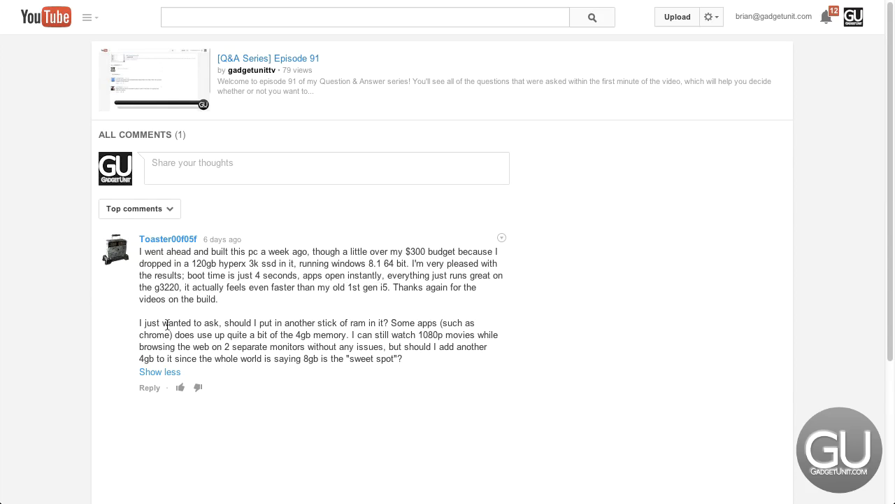
mouse_move(165, 325)
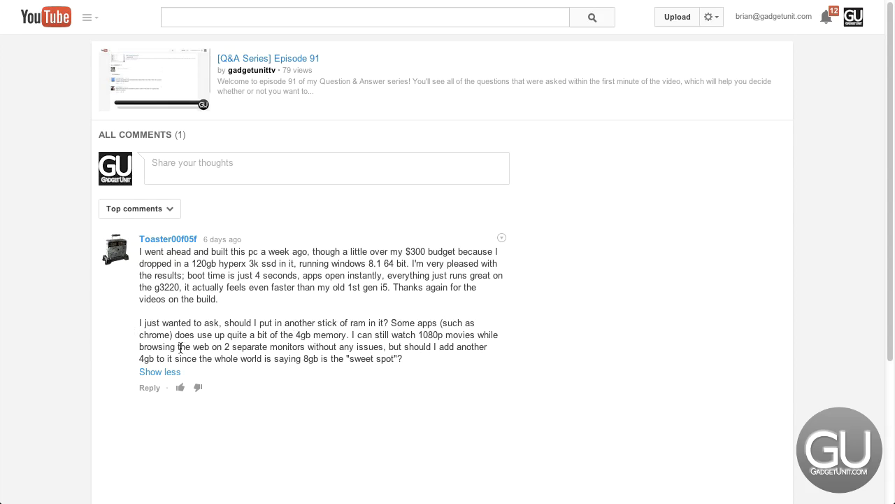
mouse_move(311, 343)
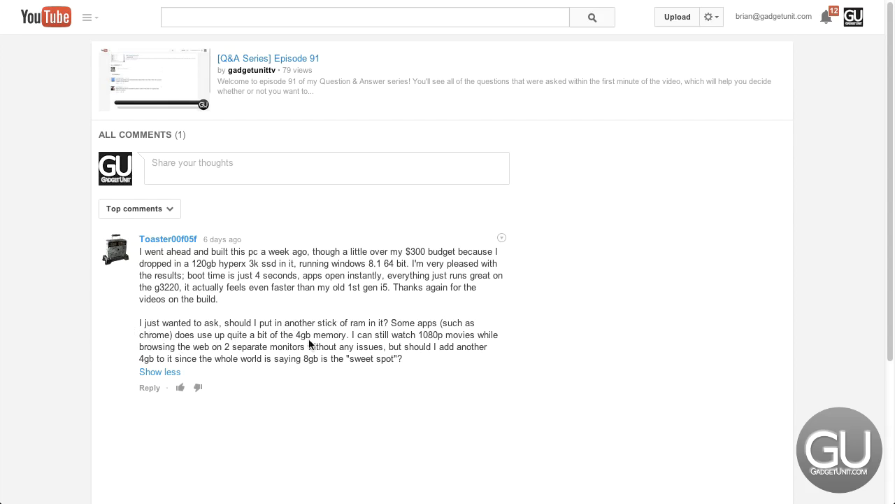
mouse_move(367, 364)
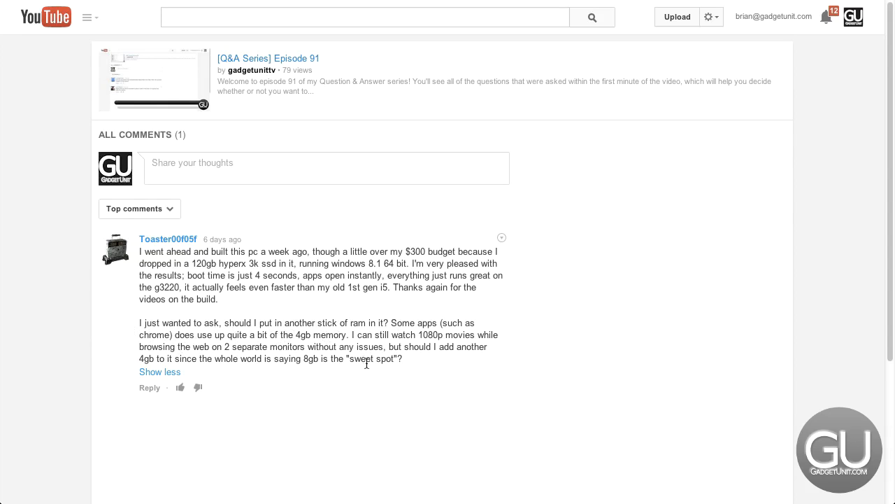
mouse_move(330, 375)
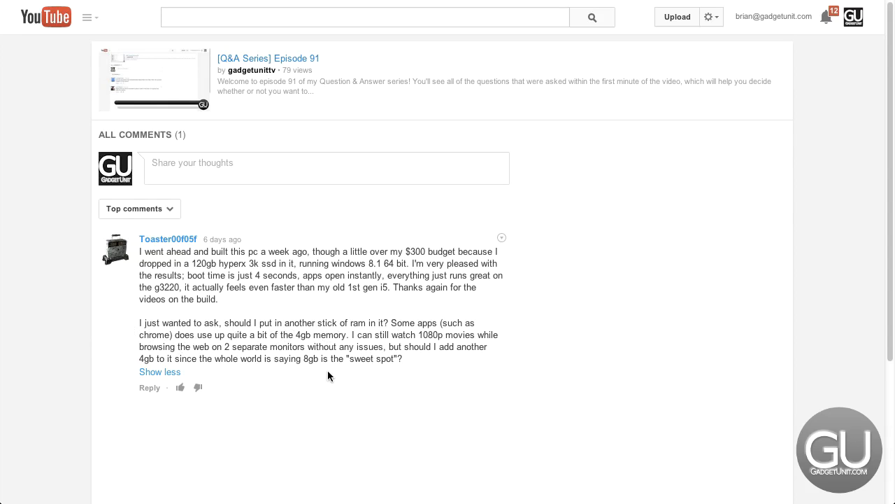
mouse_move(339, 359)
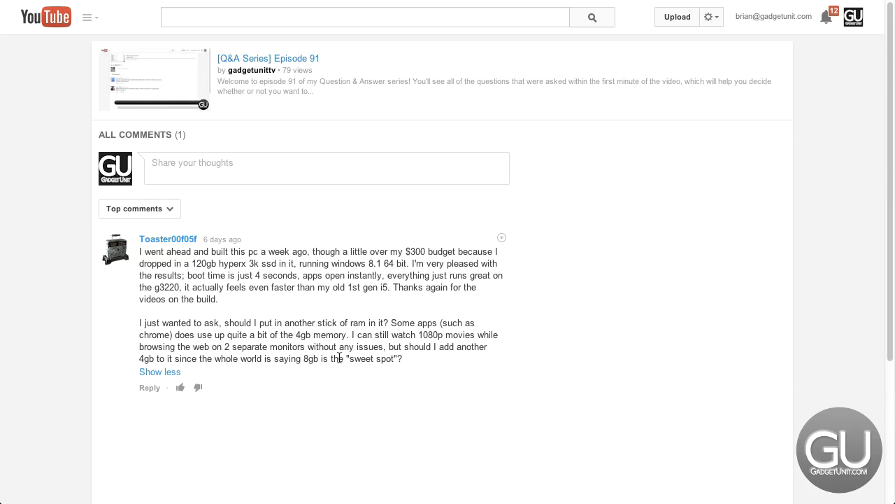
mouse_move(407, 369)
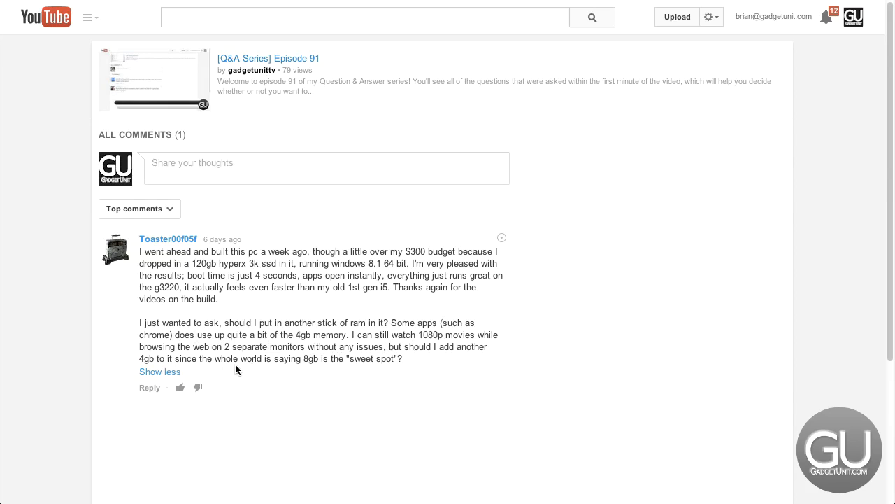
mouse_move(325, 373)
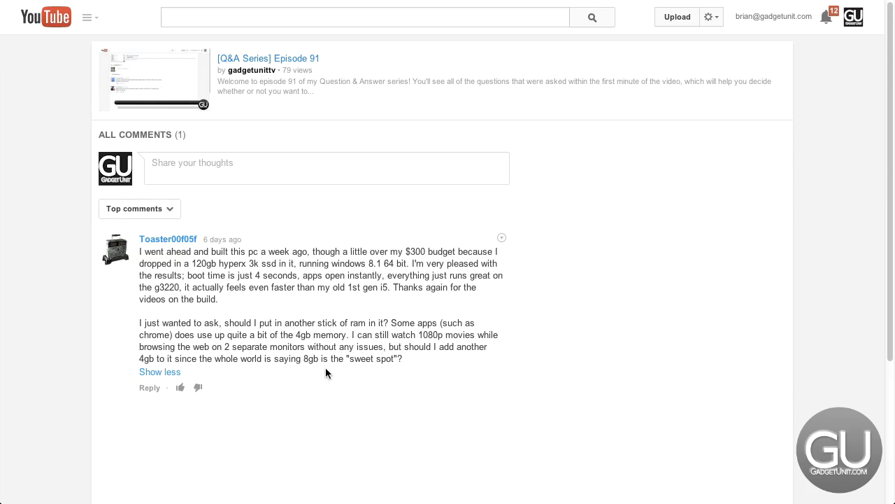